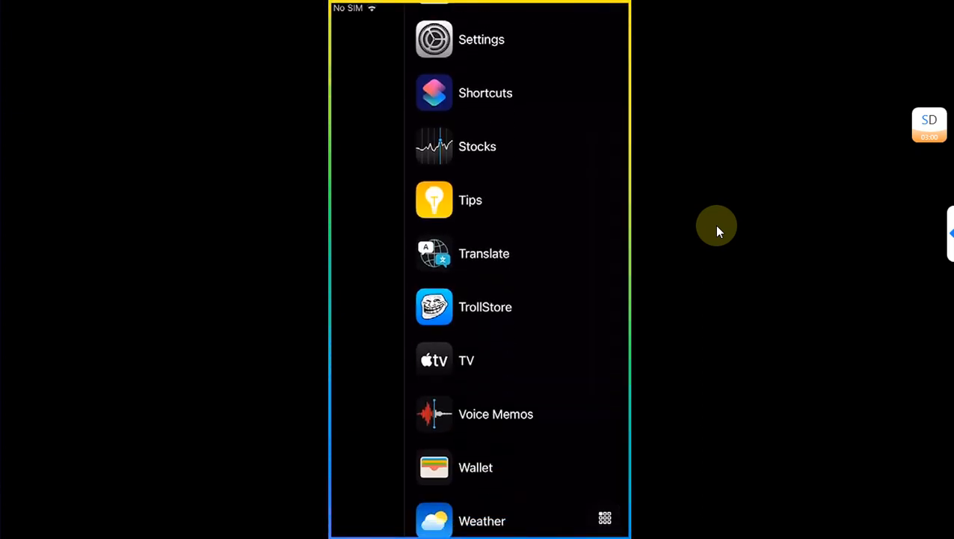
Scroll the side app list past Xcode Previews to the Recent section and Wi-Fi/Bluetooth toggles, then back.
scroll(down, 3)
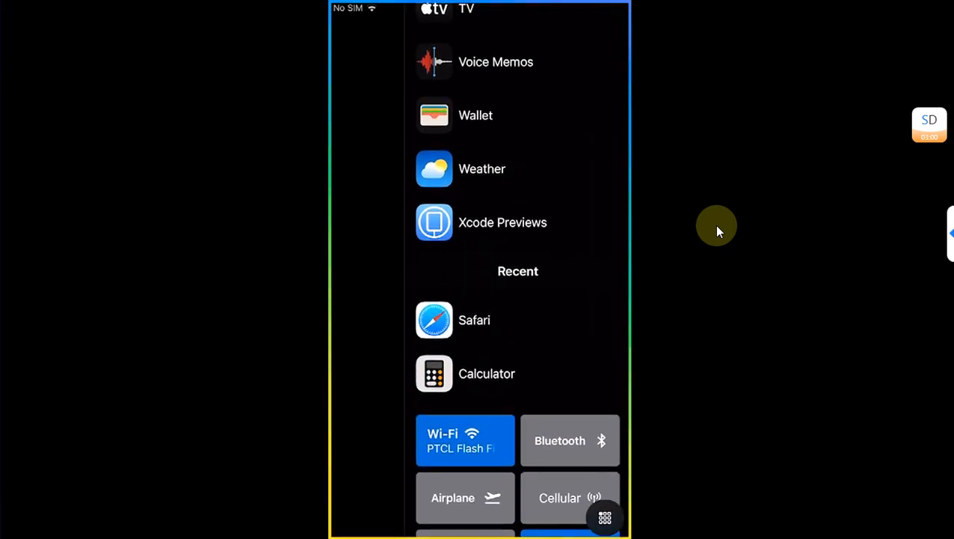
scroll(up, 3)
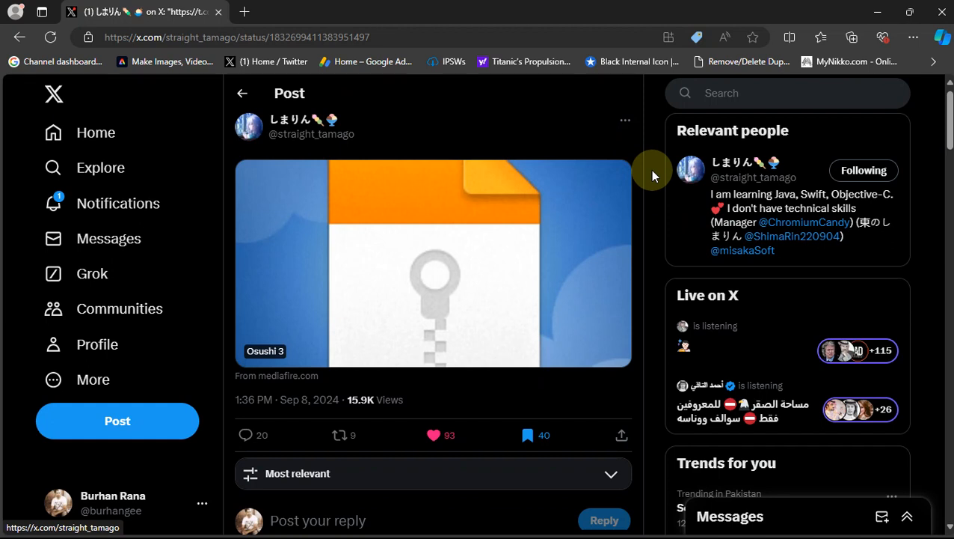
mouse_move(623, 140)
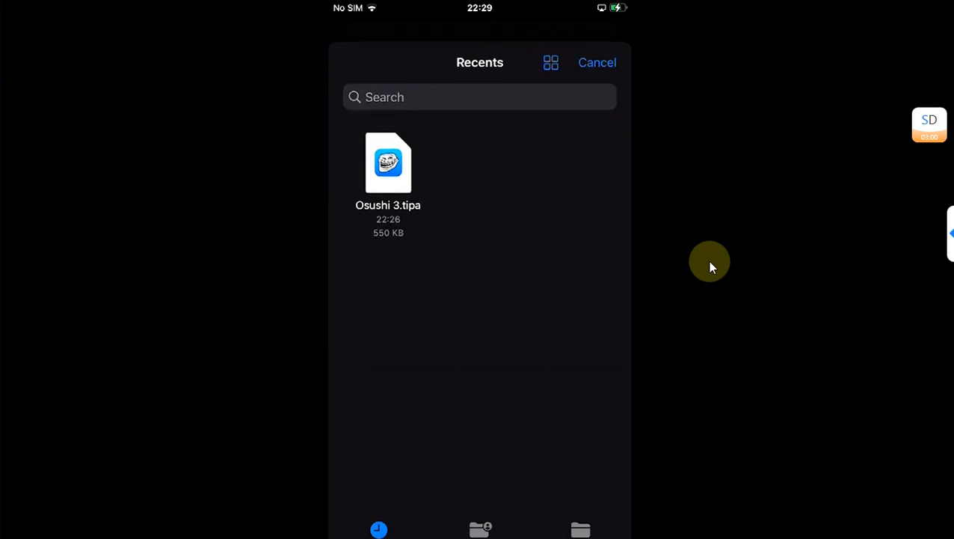
Pick Osushi 3.tipa from Recents in the file picker and confirm Install.
click(388, 162)
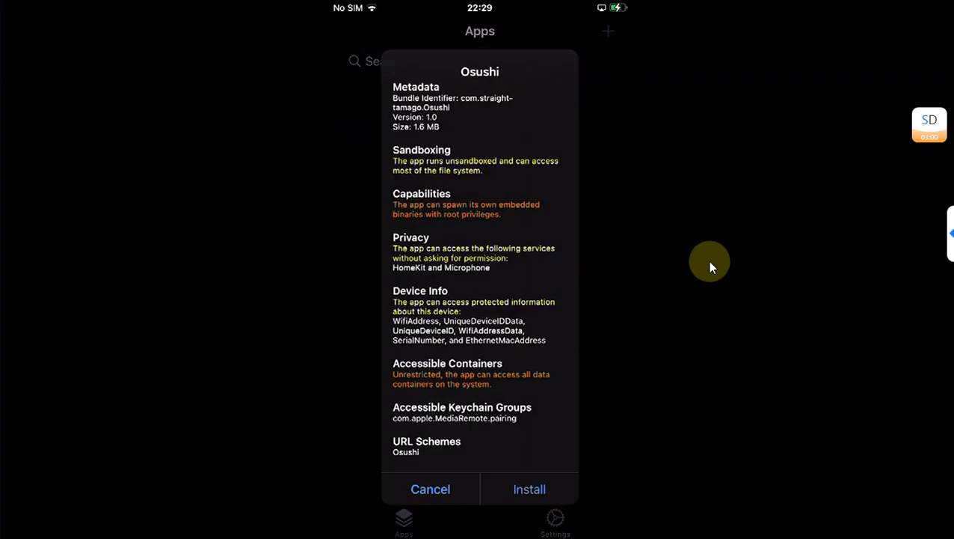
click(529, 488)
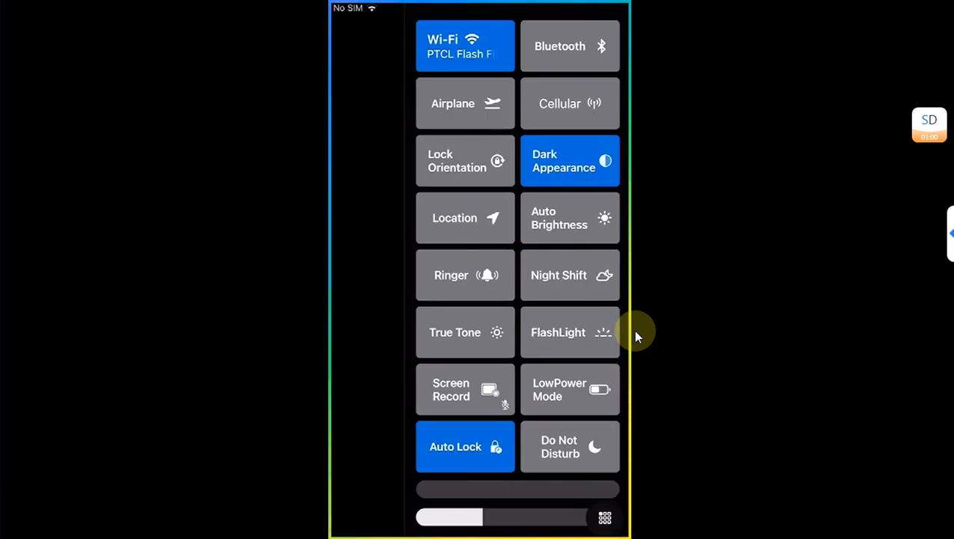
Scroll the side panel to the control center toggles and leave it over the home screen.
scroll(down, 3)
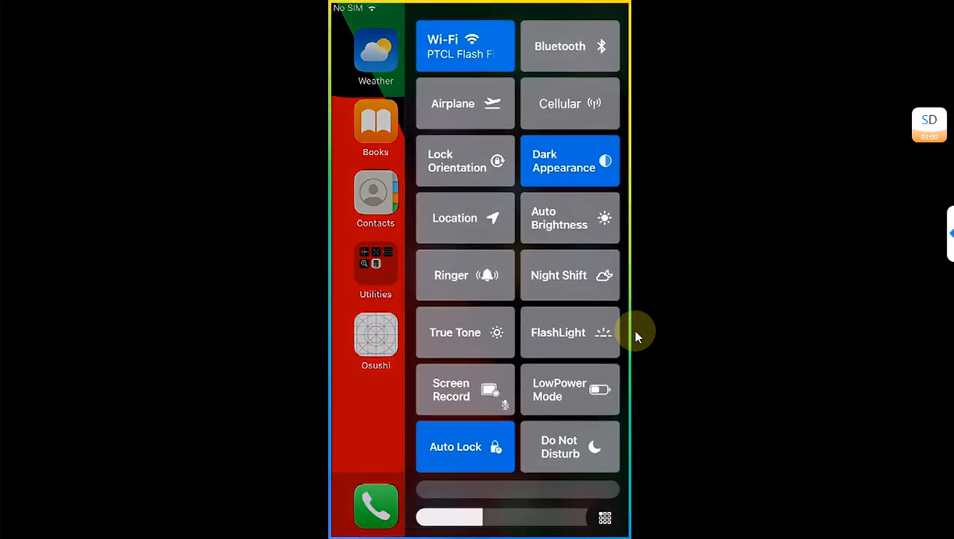
mouse_move(606, 516)
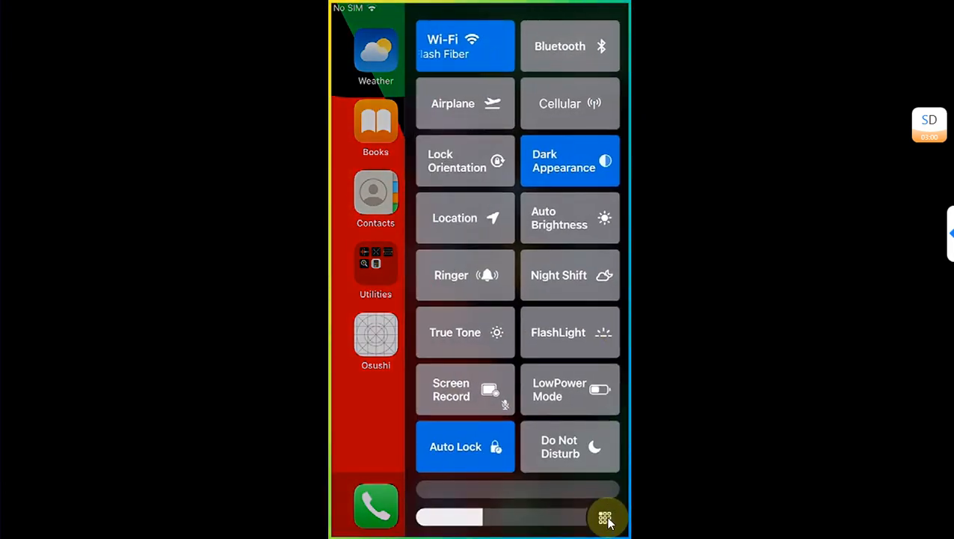
From the Power Action menu choose TurnOFF EdgeLight, then close the menu.
click(606, 518)
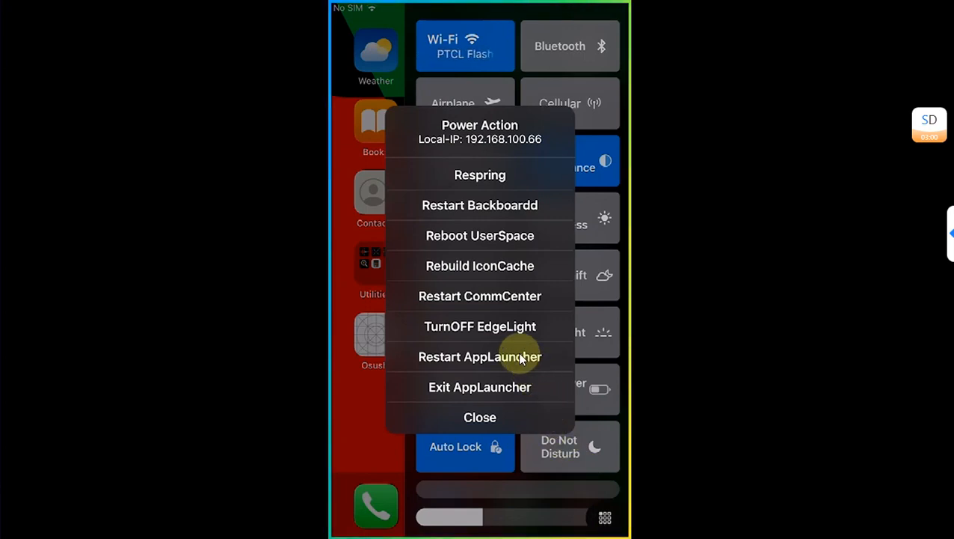
mouse_move(479, 326)
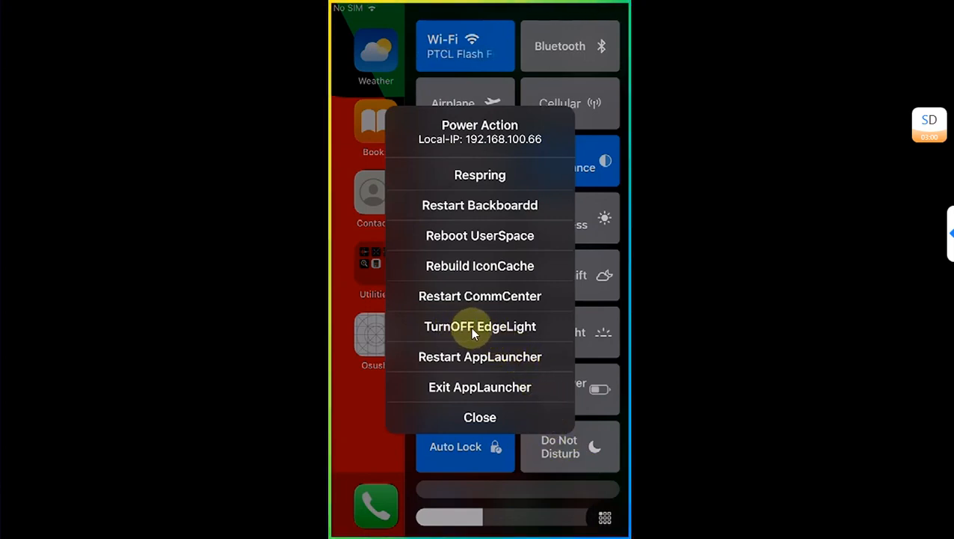
click(479, 326)
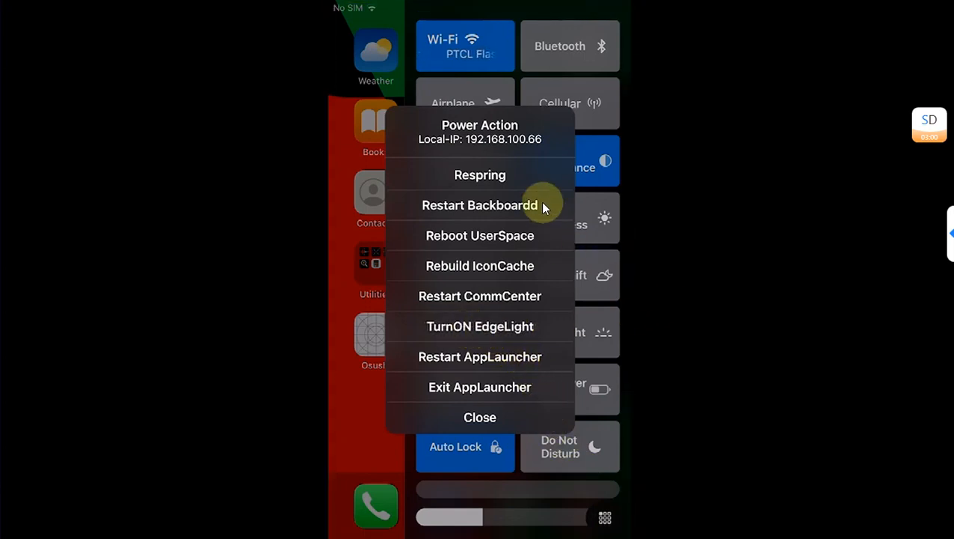
mouse_move(505, 175)
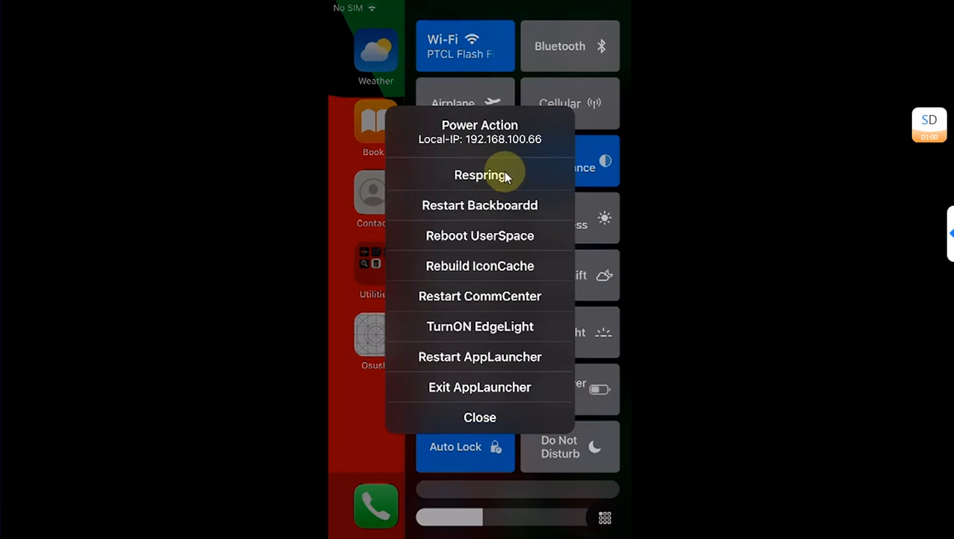
mouse_move(497, 236)
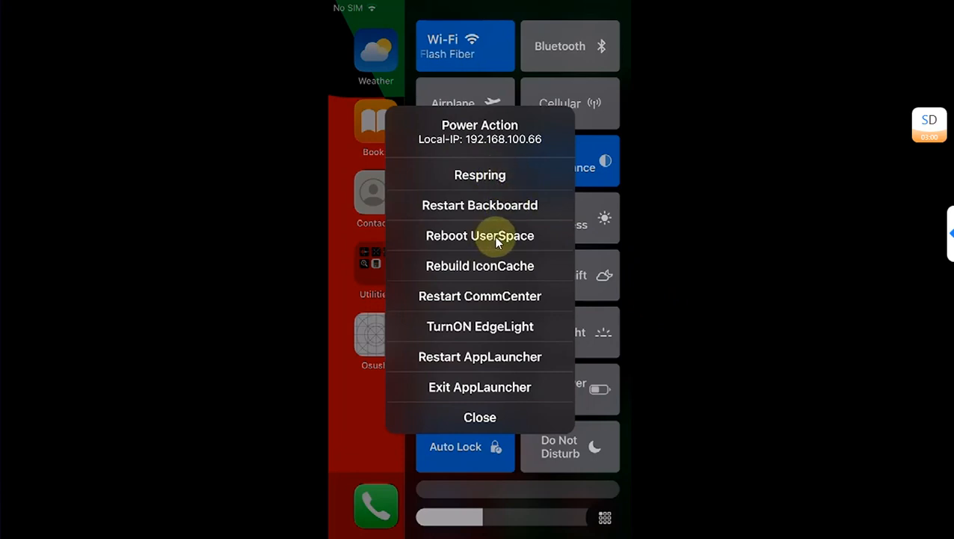
mouse_move(495, 271)
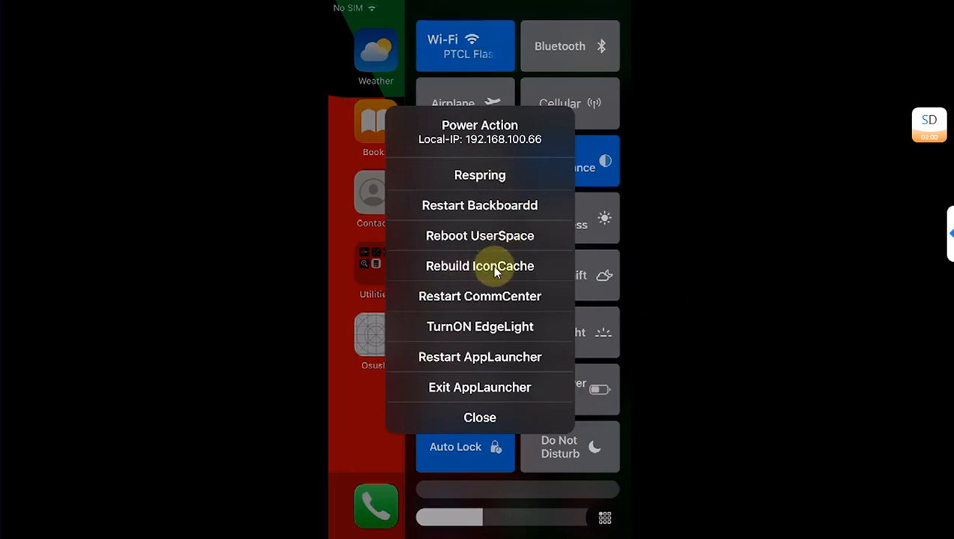
mouse_move(512, 418)
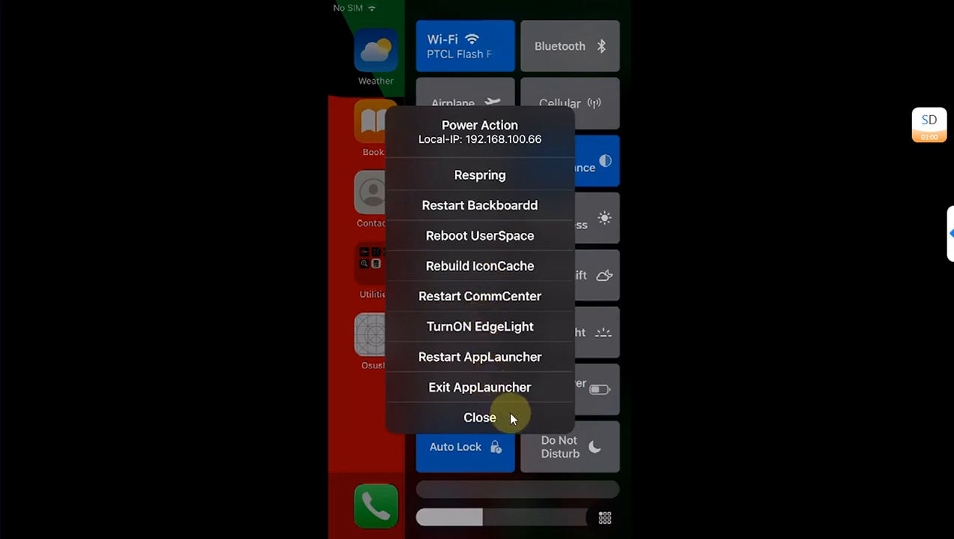
click(480, 416)
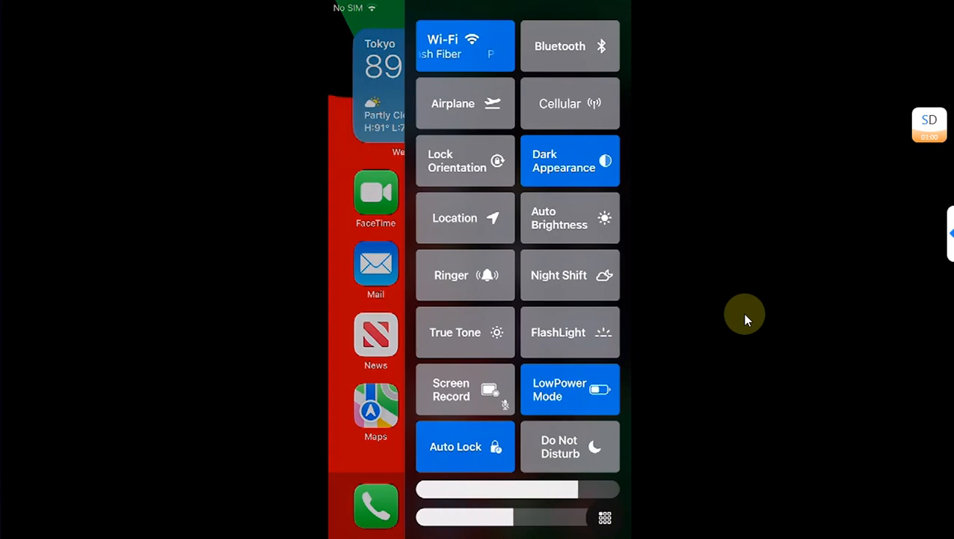
Dismiss the side control center by tapping outside it, then choose Exit on the Osushi screen.
click(746, 314)
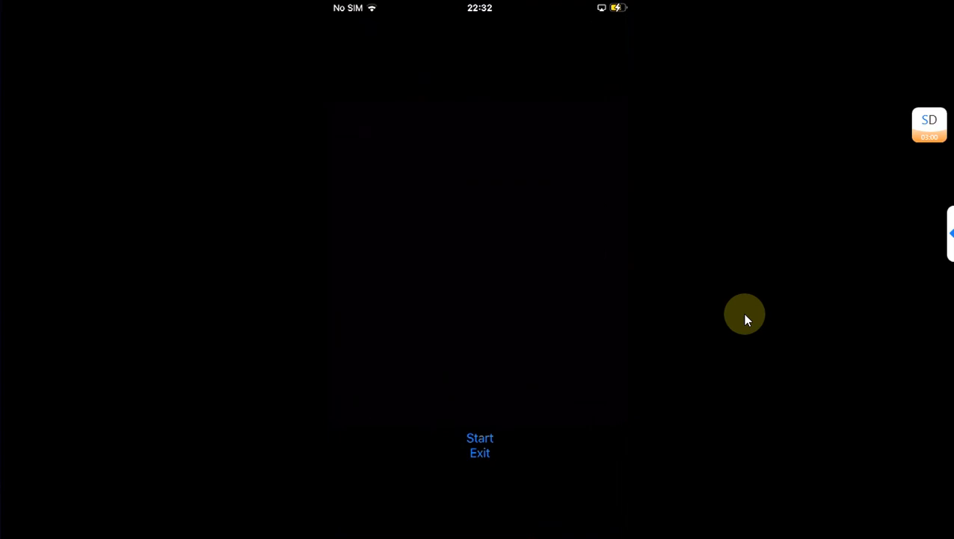
mouse_move(499, 477)
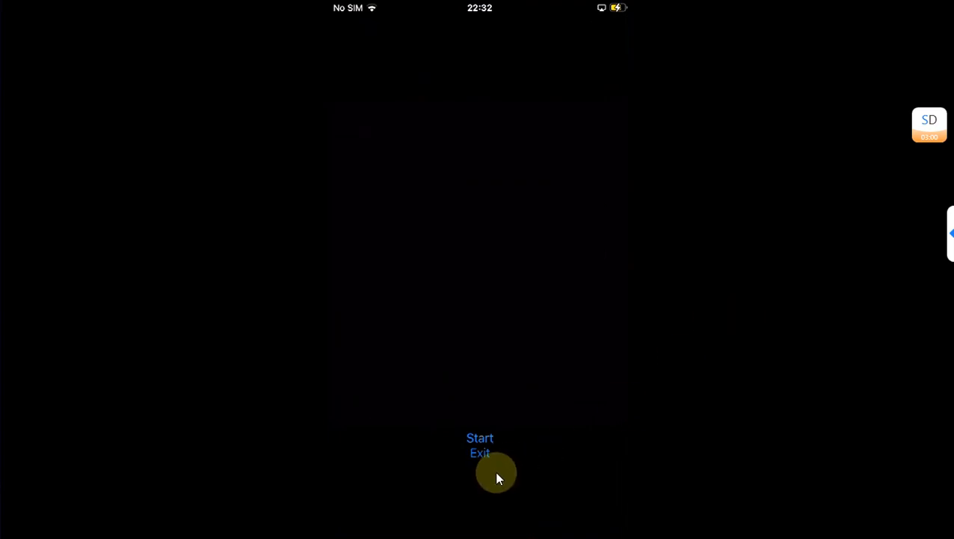
click(480, 452)
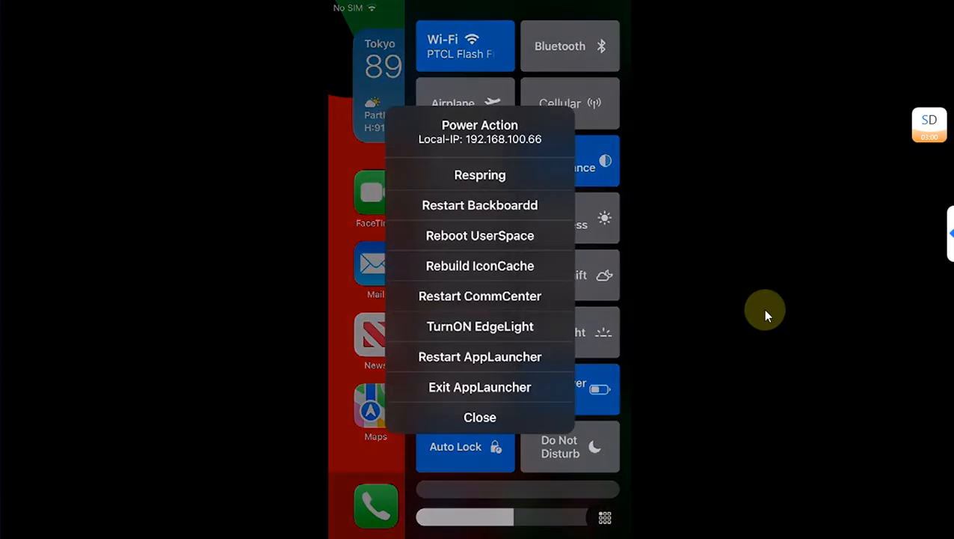
Choose TurnON EdgeLight in the Power Action menu, then Exit AppLauncher to the home screen.
click(479, 326)
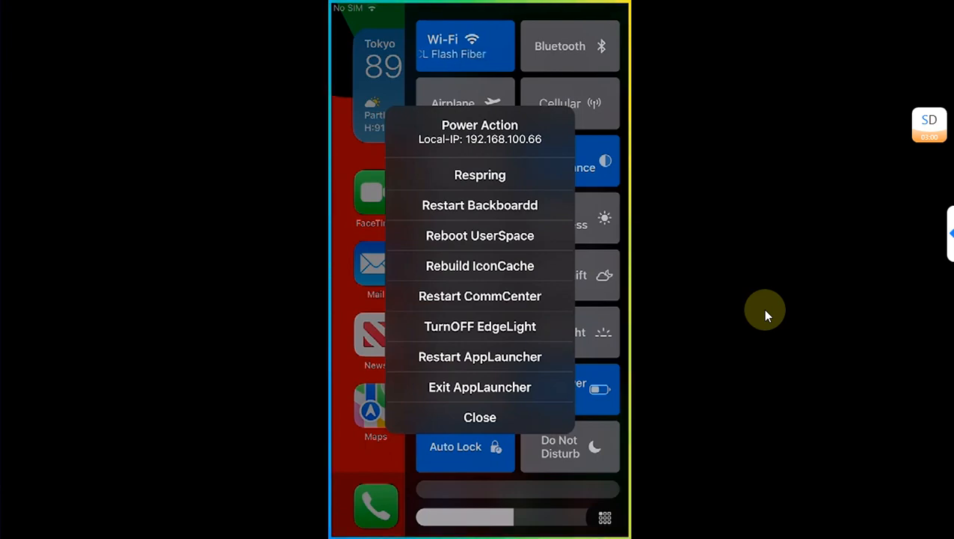
click(480, 416)
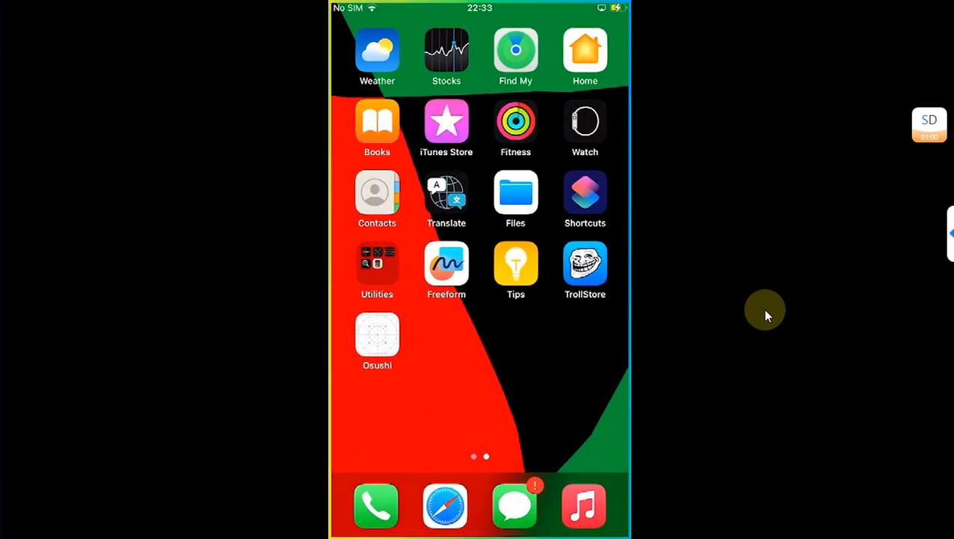